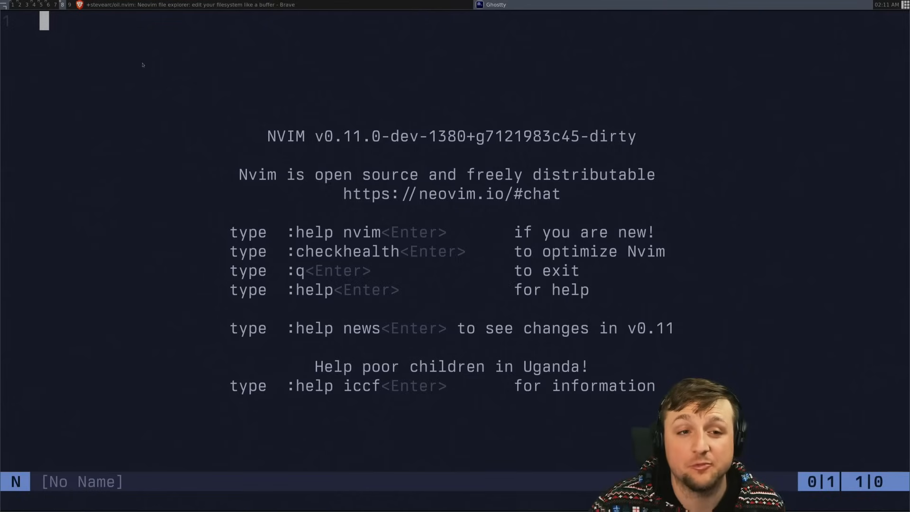
- Create plugin/menu.lua with a vim.cmd block containing aunmenu PopUp
right_click(153, 41)
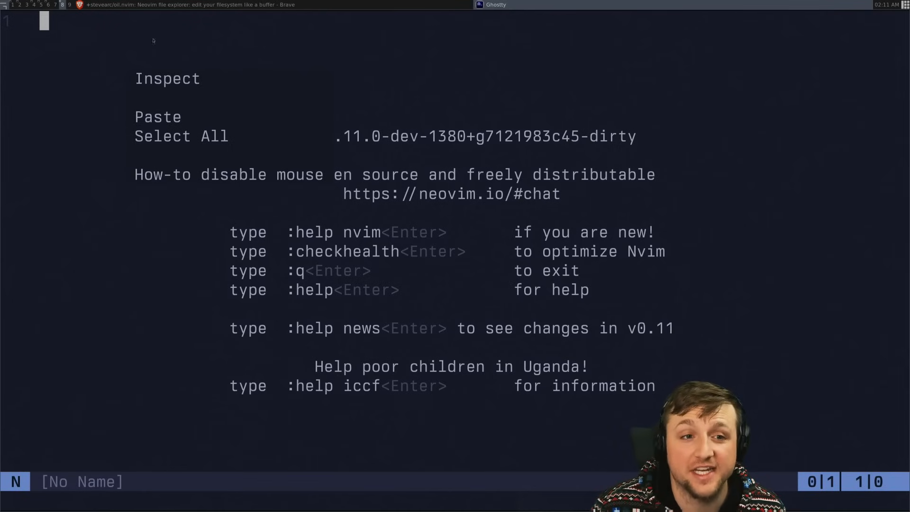
mouse_move(196, 73)
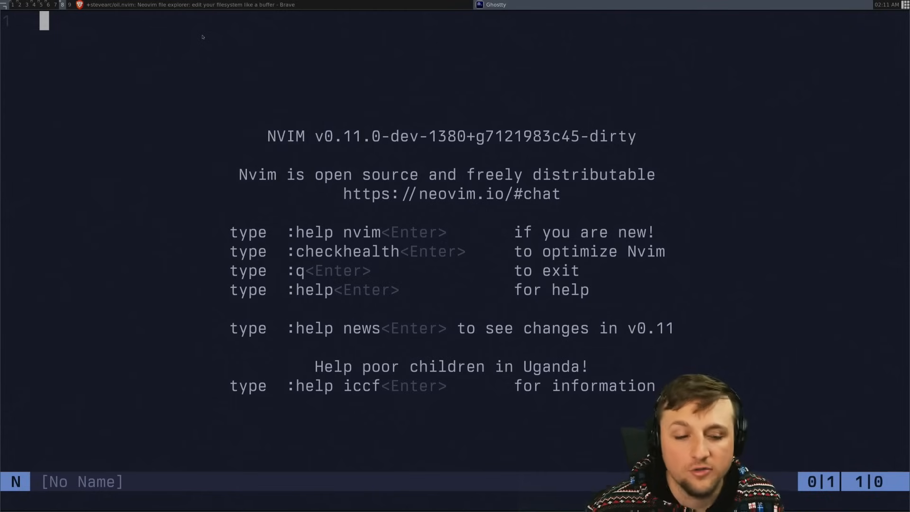
text(:e plugin/menu.lua)
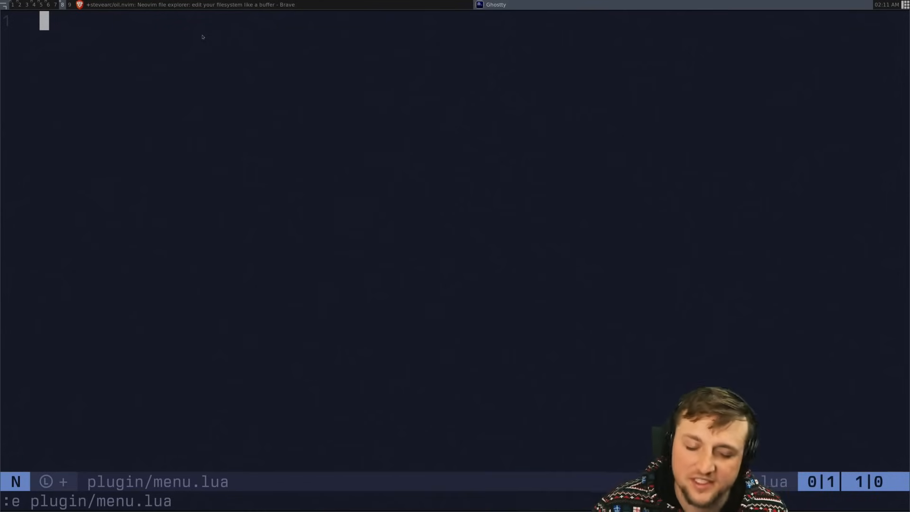
text(vim.cmd [[)
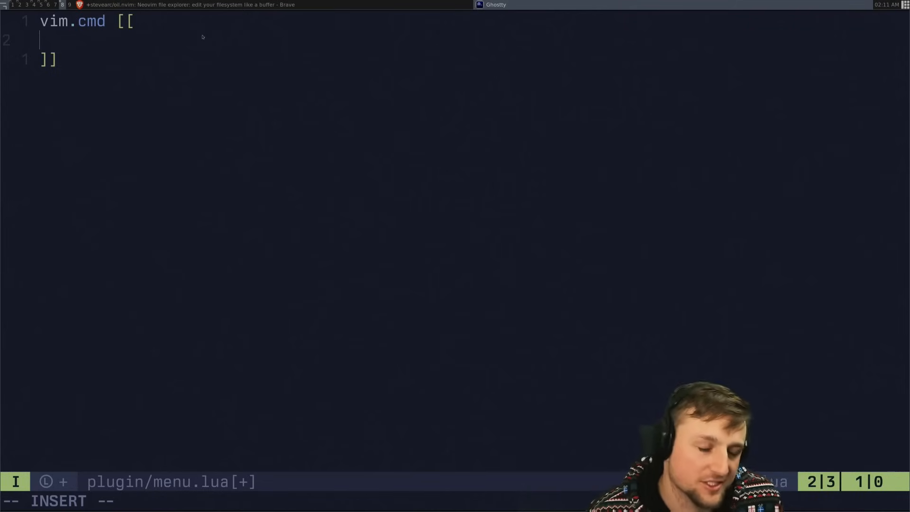
text(aunmenu Popup)
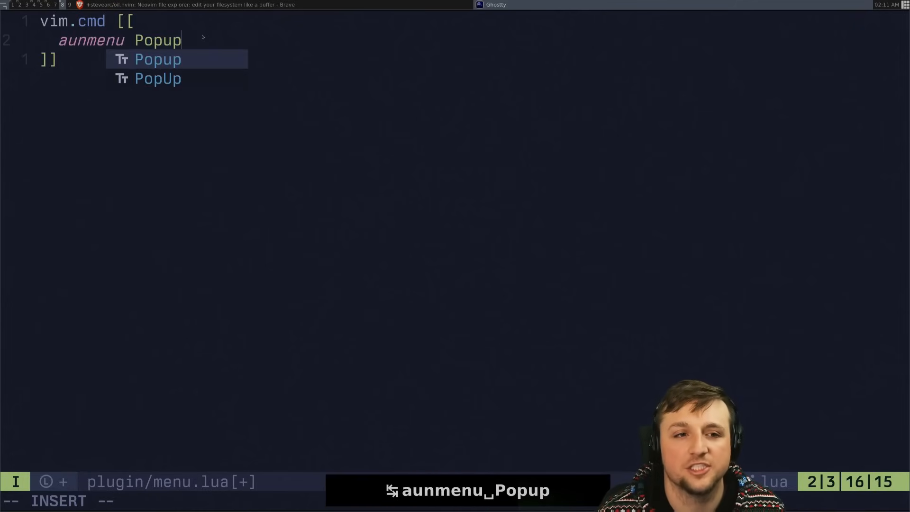
key(Escape)
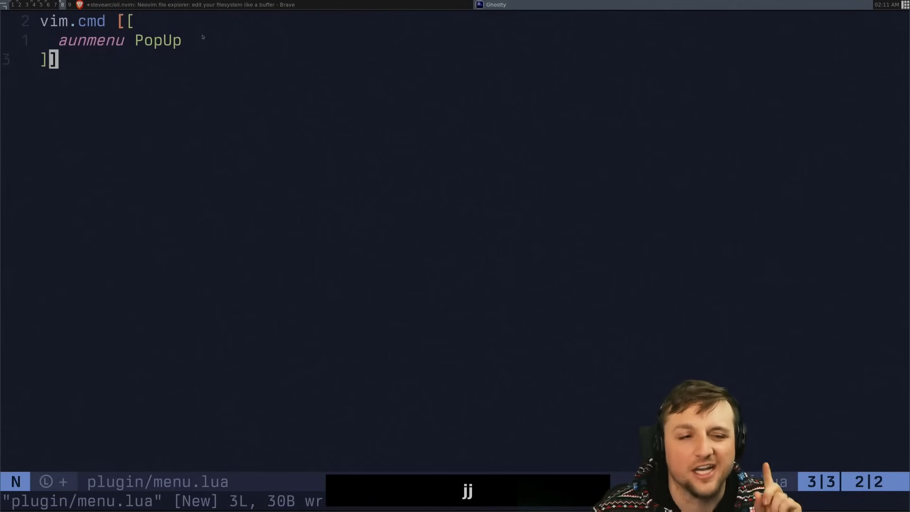
- Add the local augroup line nvim_create_augroup for nvim_popupmenu with clear = true
key(yy)
text(local group = vim.api.nvim_create_augroup("nvim_popupmenu", { clear = true }))
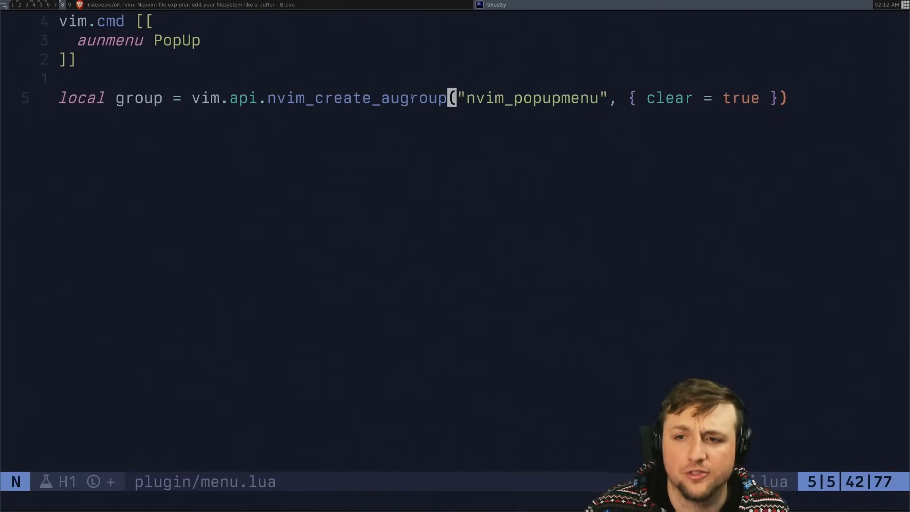
key(v)
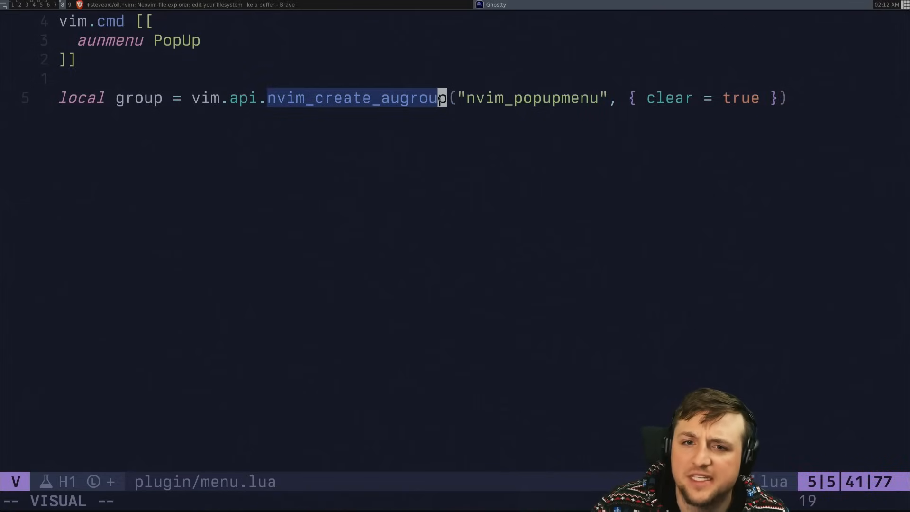
key(Escape)
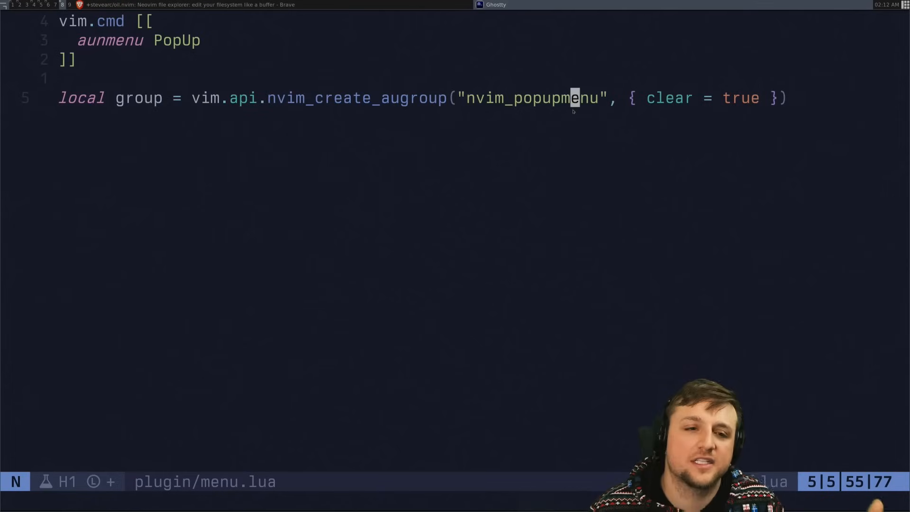
- Add a '-- TODO: Add autocomd' comment below the augroup line
key(o)
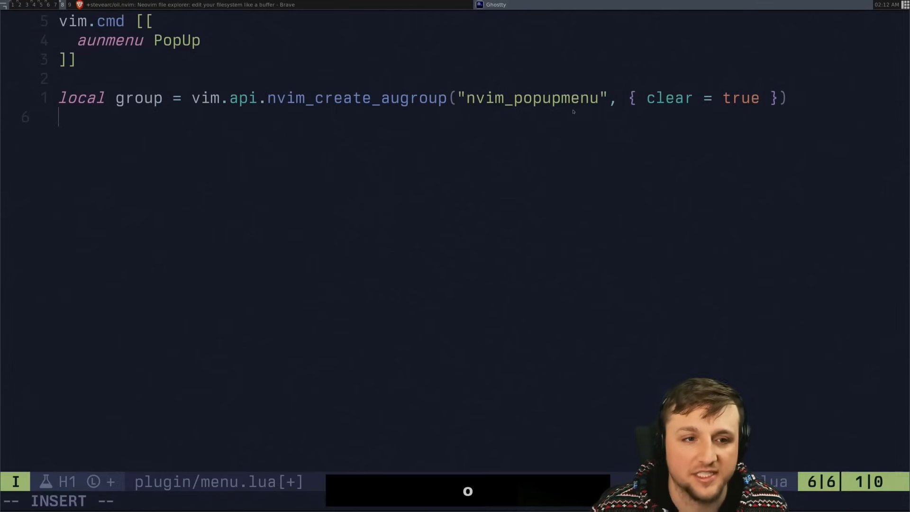
text(-- T)
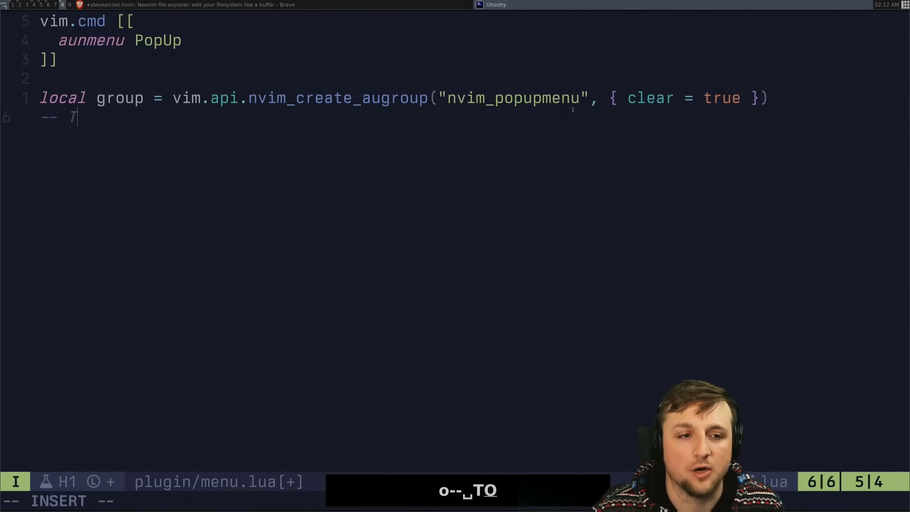
text(ODO: Add autocomd)
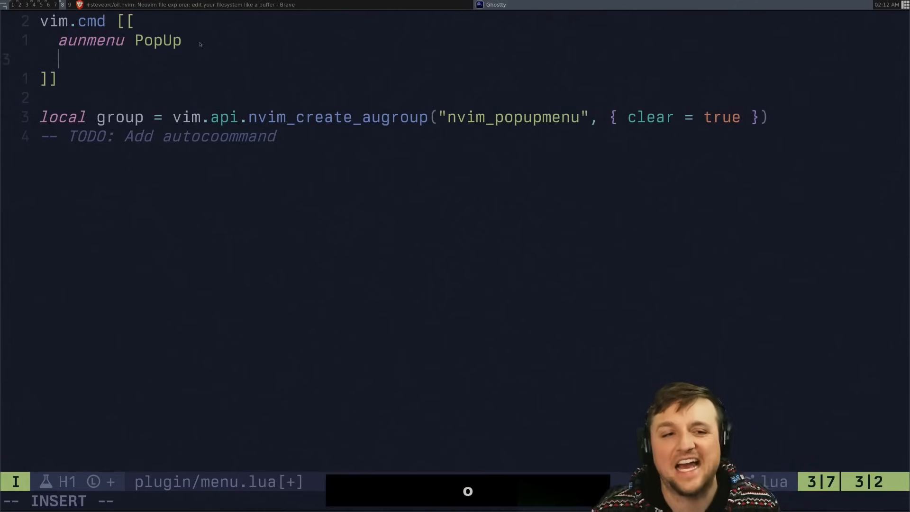
- Add 'anoremenu PopUp.Inspect <cmd>Inspect<CR>' and save the file
text(ano)
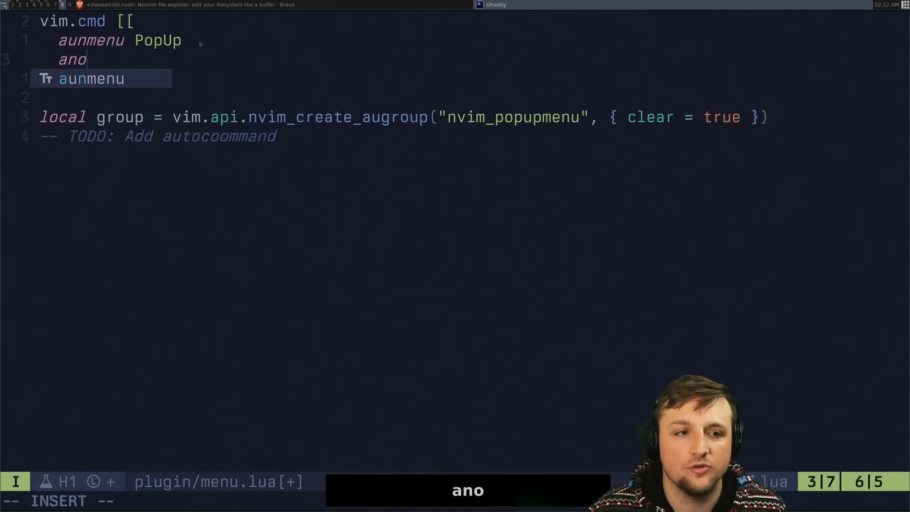
key(Escape)
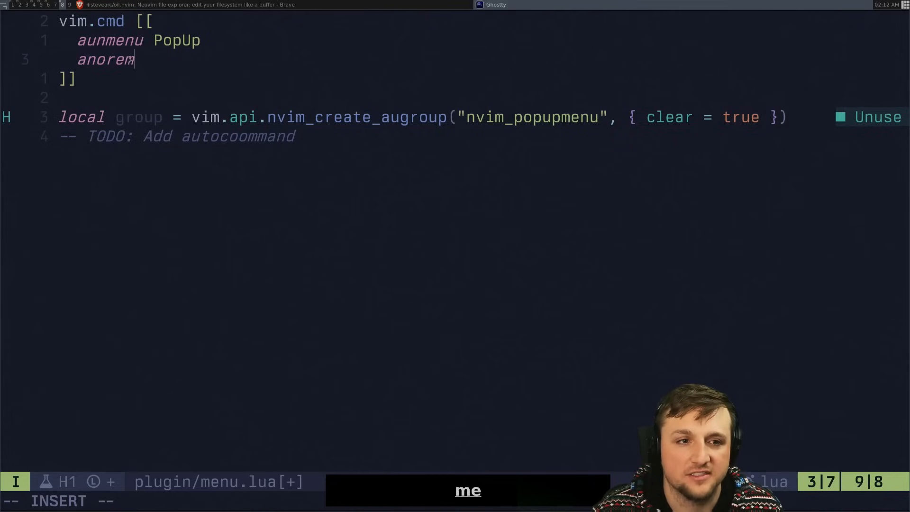
text(enu PopU)
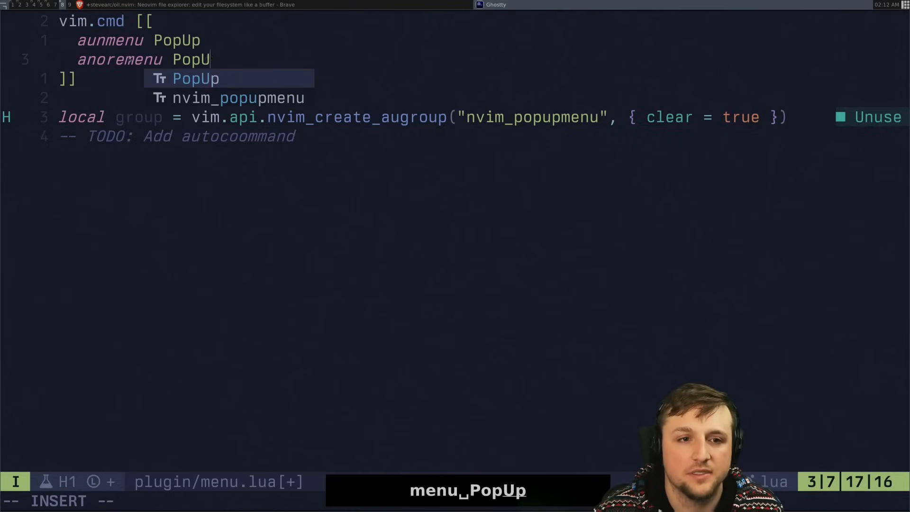
text(.Inspect)
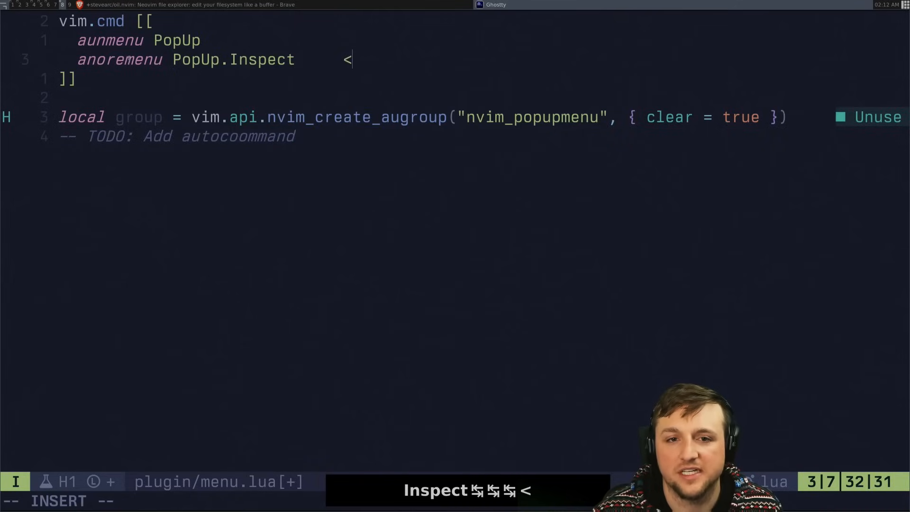
text(<cmd>IKnspect<CR>)
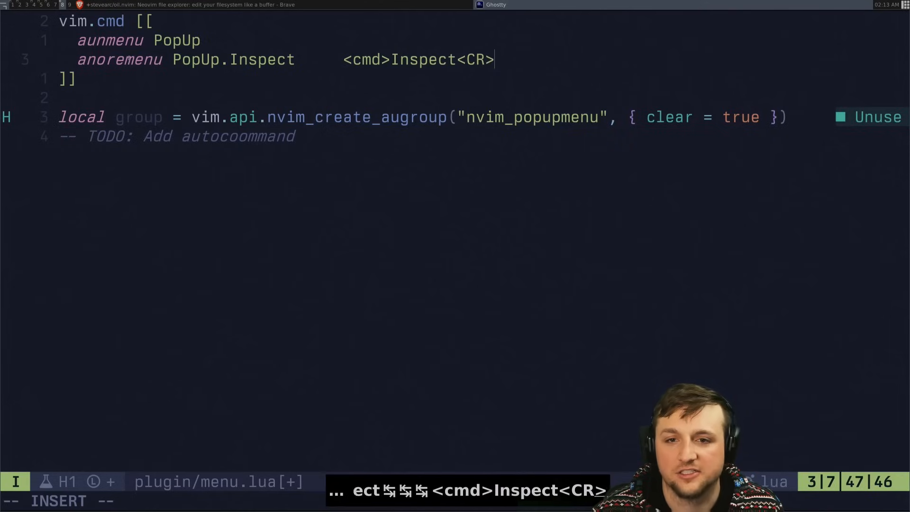
key(Escape)
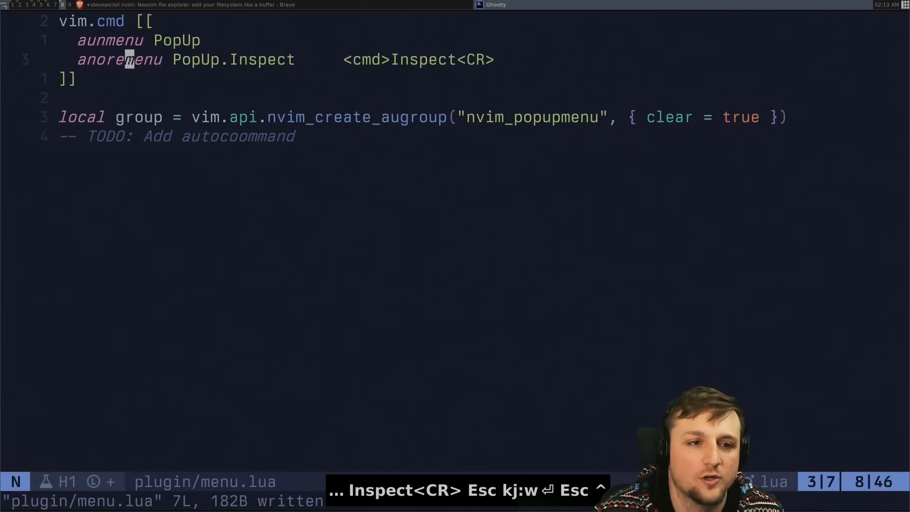
- Run :Inspect to check its output, then dismiss it
text(:Ins)
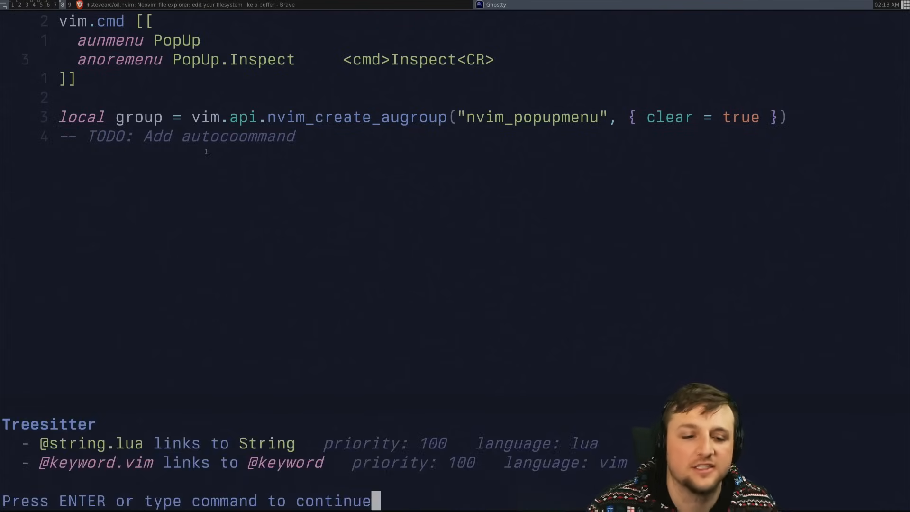
key(Return)
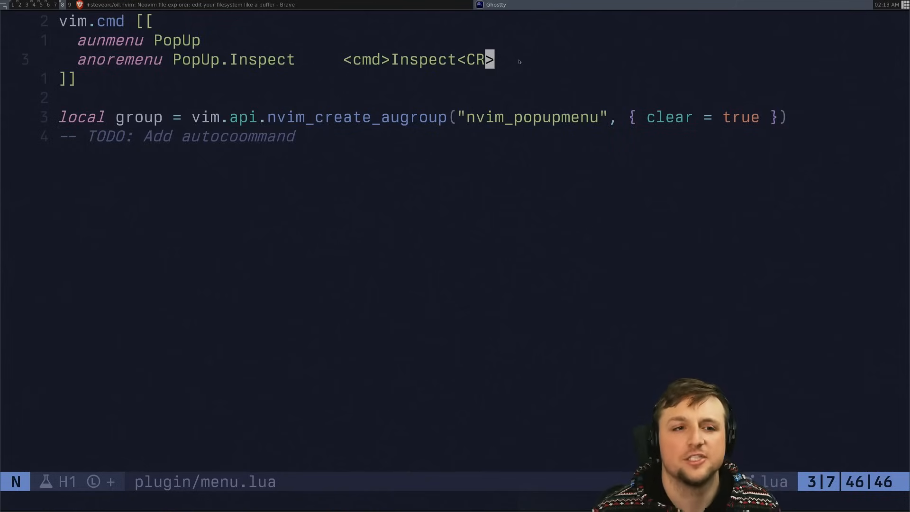
- Add the separator entry 'amenu PopUp.-1- <NOP>' and save the file
text(amenu)
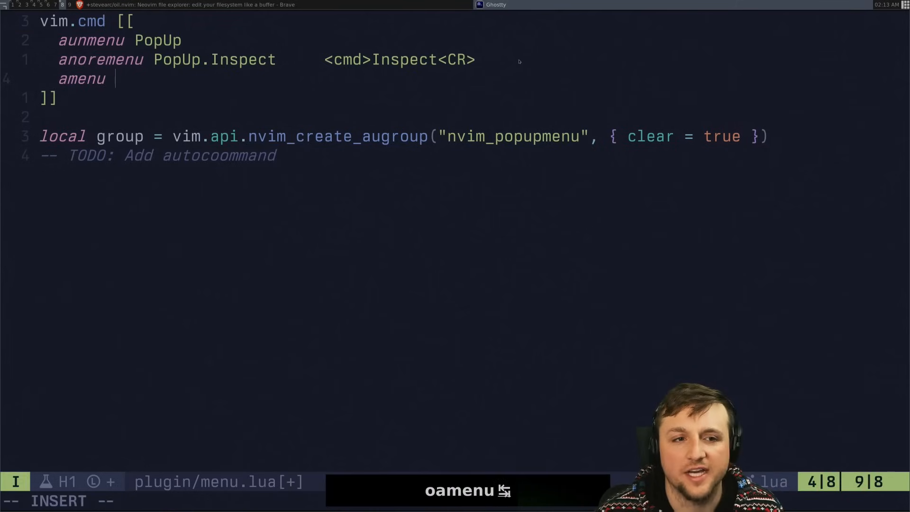
text(PopUp.)
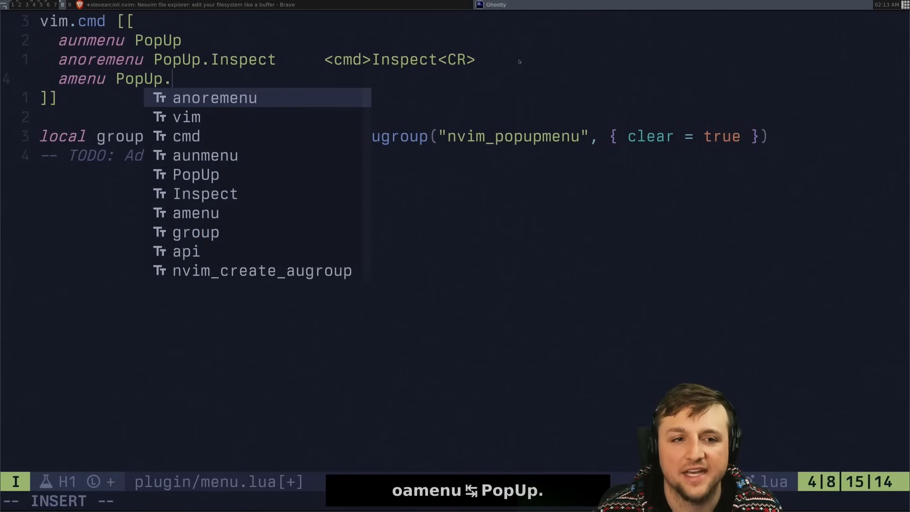
text(-1-)
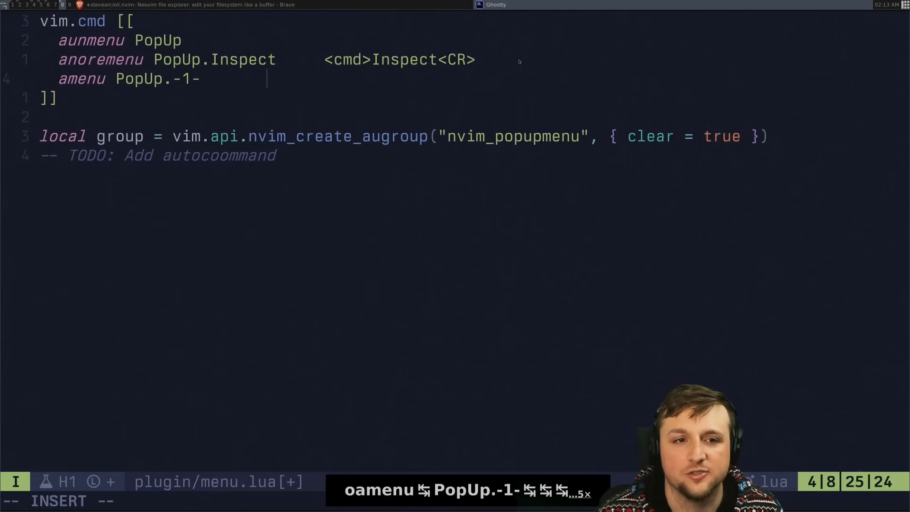
text(<NOP)
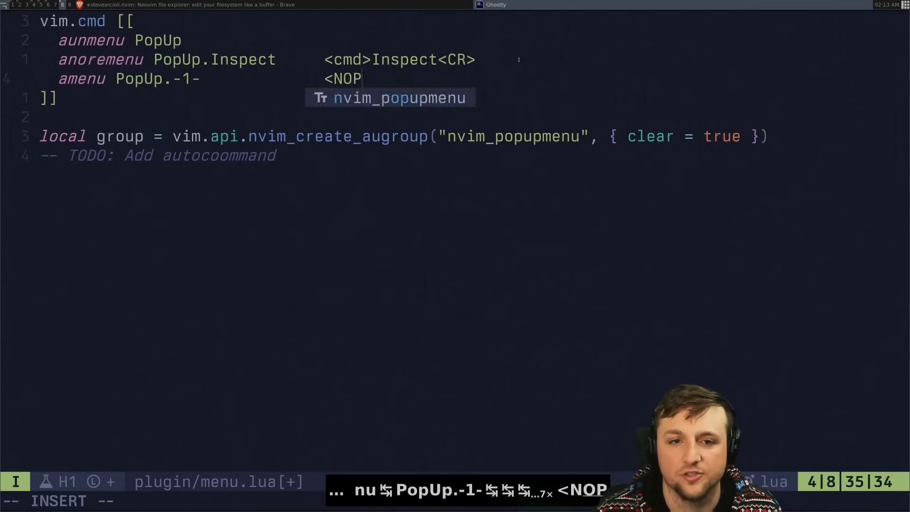
key(Escape)
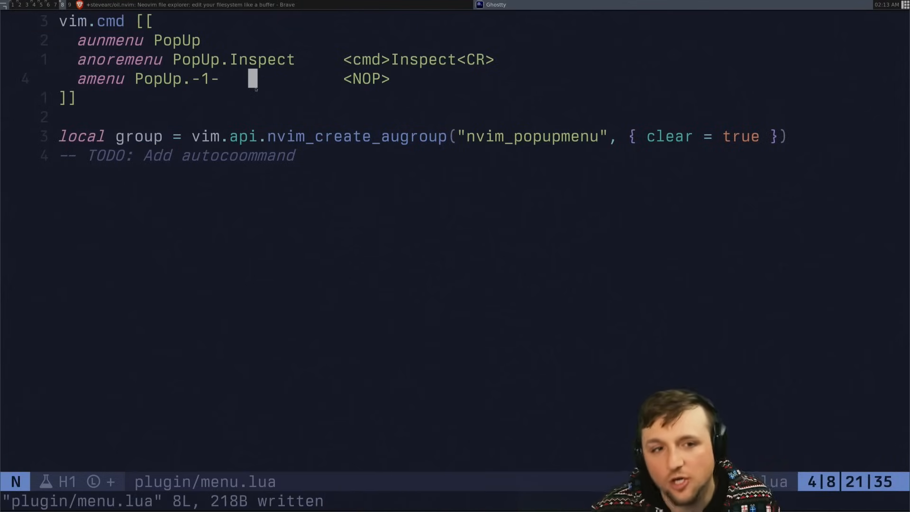
- Add 'anoremenu PopUp.Definition <cmd>lua vim.lsp.buf.definition()<CR>' on a new line
key(o)
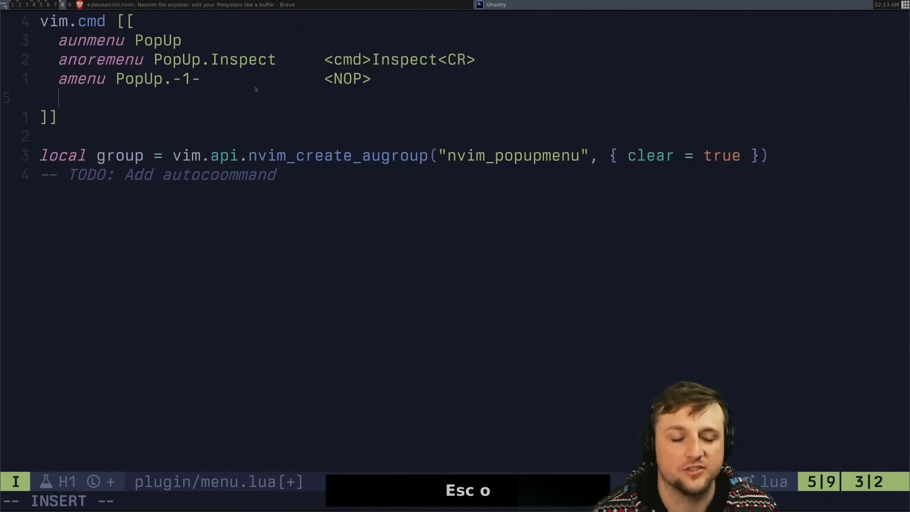
text(anoremenu PopUp.Definition)
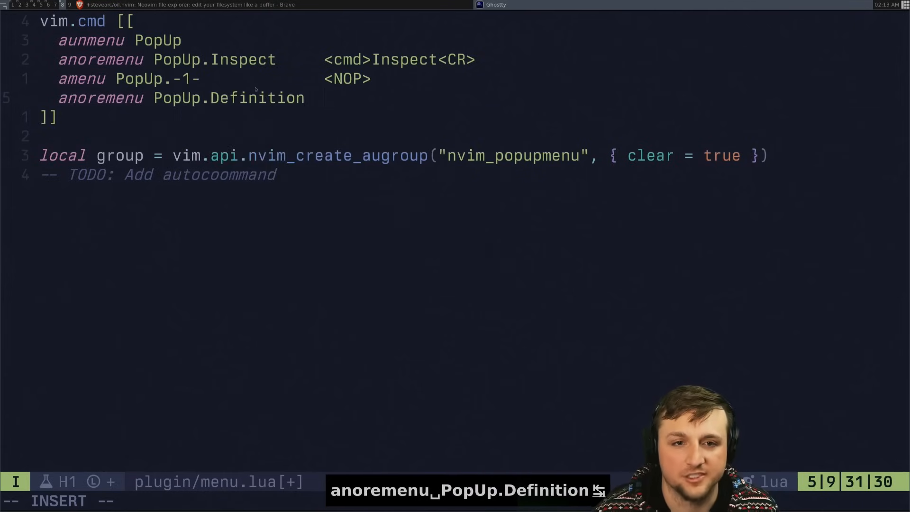
text(<cmd>)
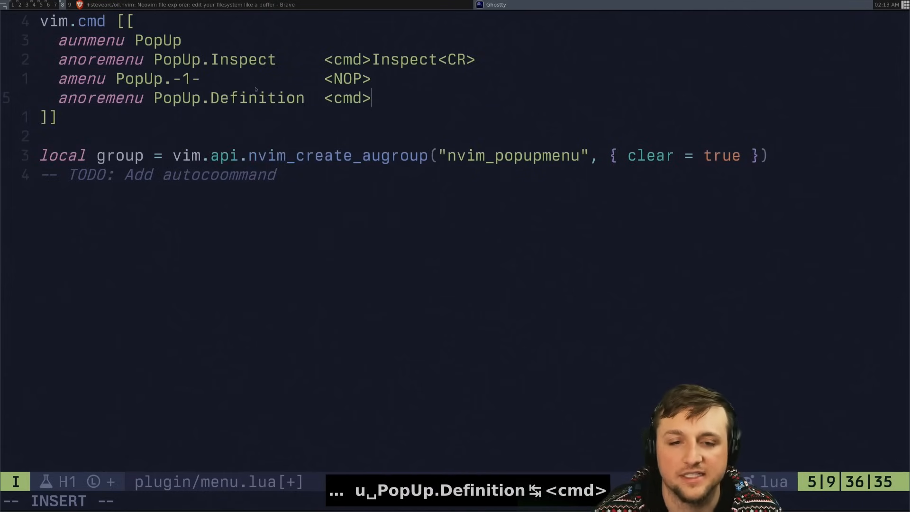
text(lua vim.lsp.buf.definition()<CR>)
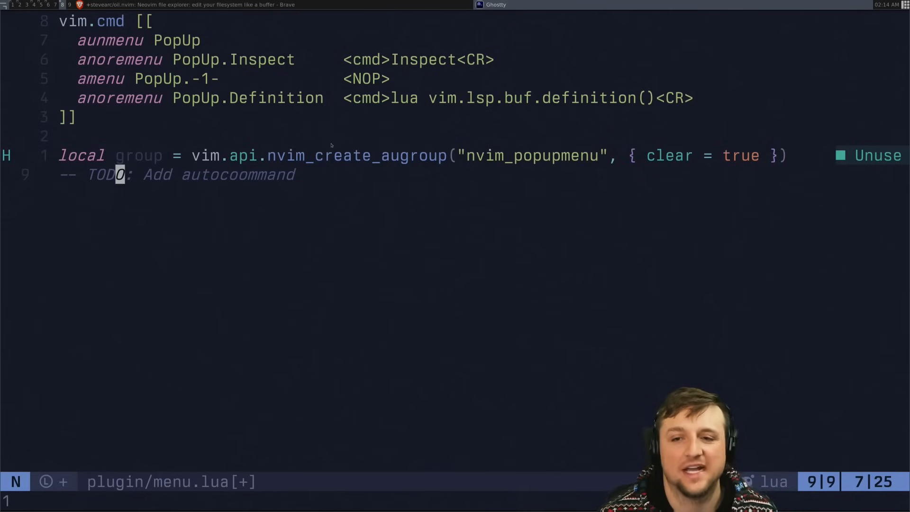
- Write vim.api.nvim_create_autocmd("MenuPopup", ...) with desc "Custom PopUp Setup" and a callback
text(vim.api.)
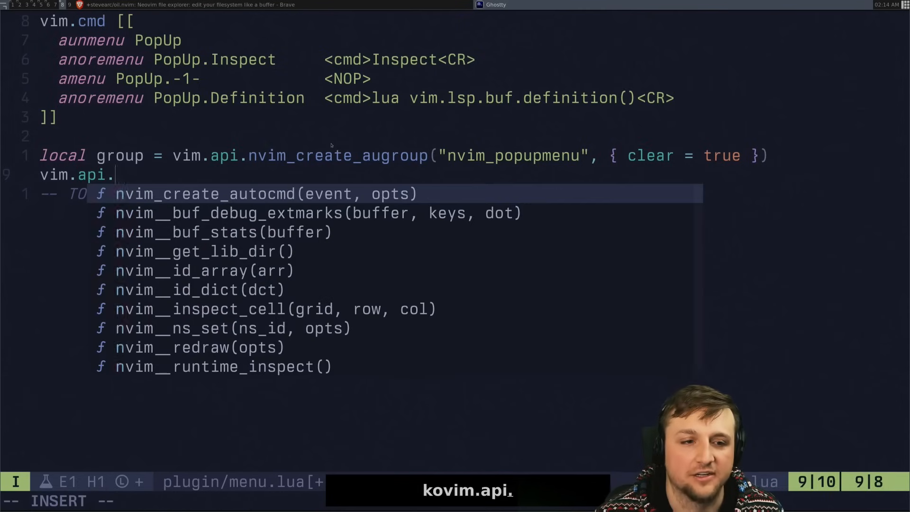
key(ctrl+y)
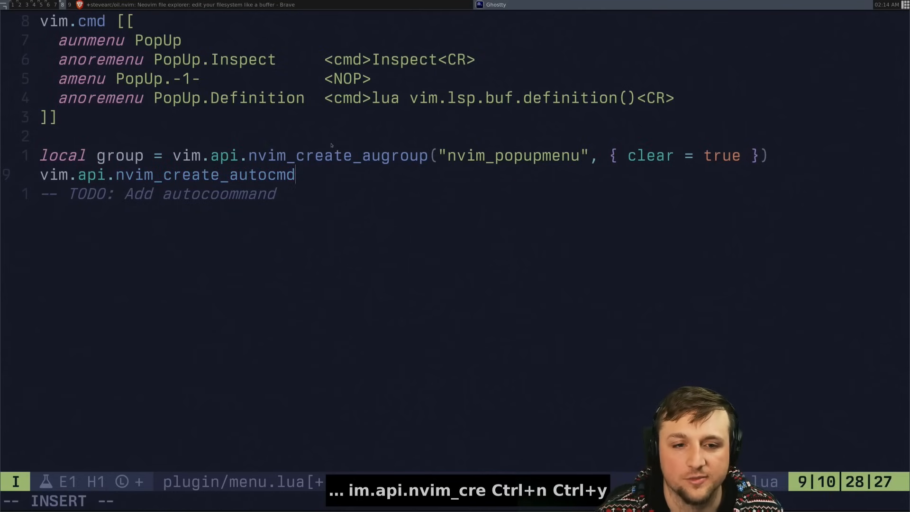
text(("MenuPopup", {)
text(group = group,)
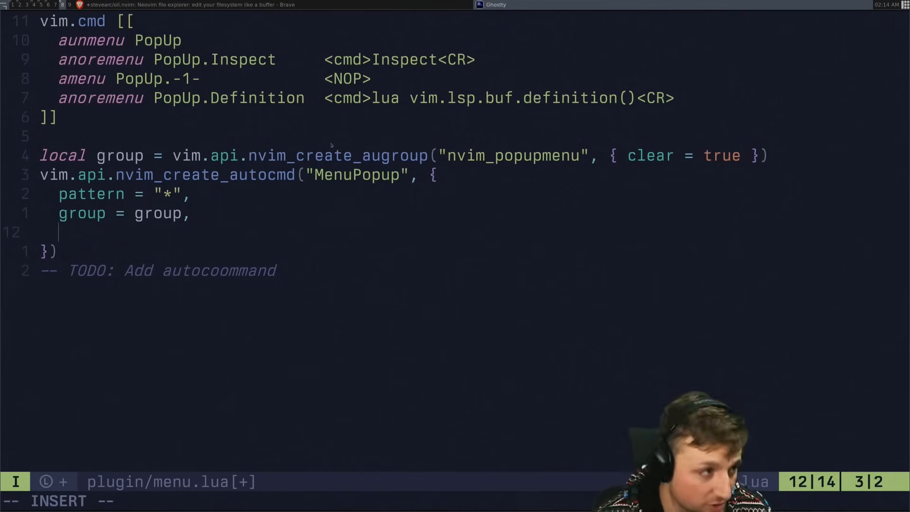
text(desc = "Cus)
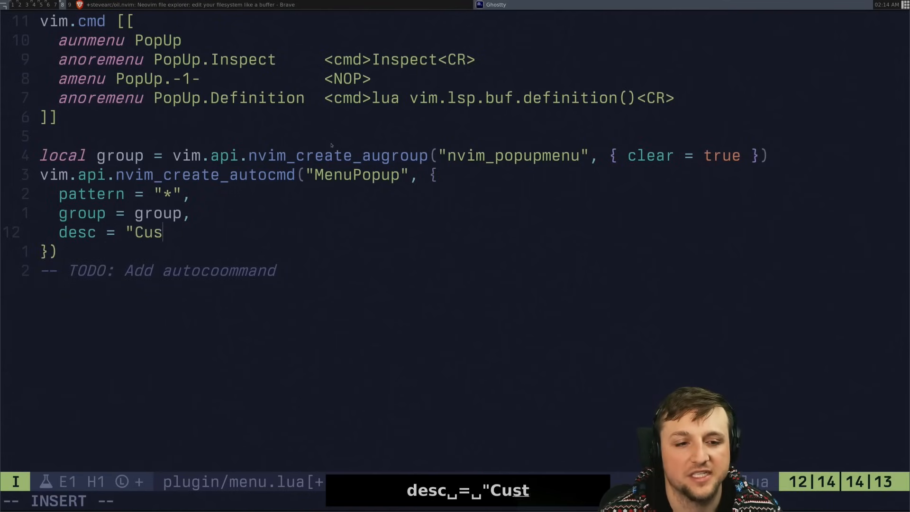
text(tom PopUp Setup",)
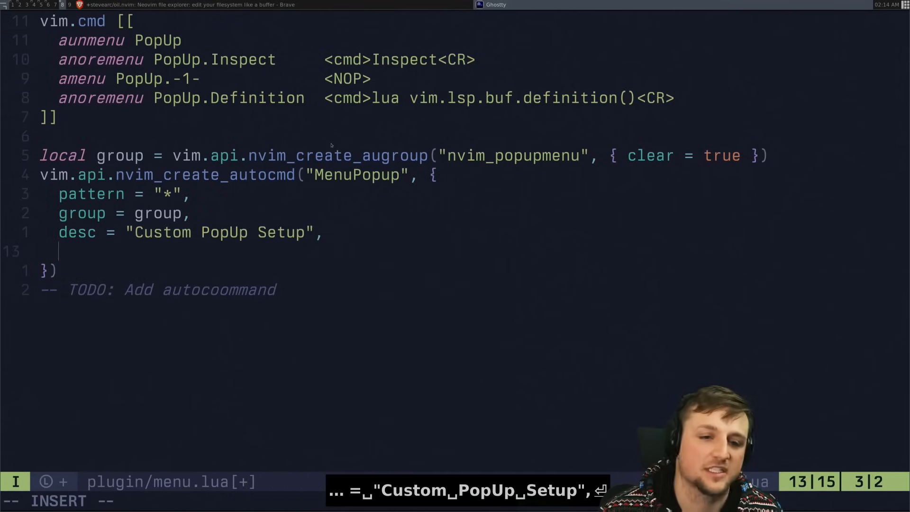
text(callback = function()
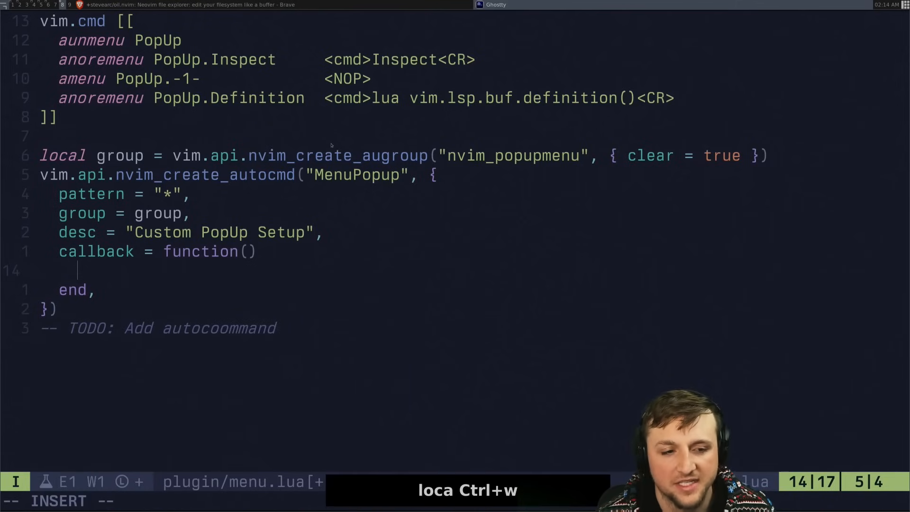
- Inside the callback add 'if vim.lsp.get_clients({ bufnr = 0 })[1] then'
text(if vim.lsp.)
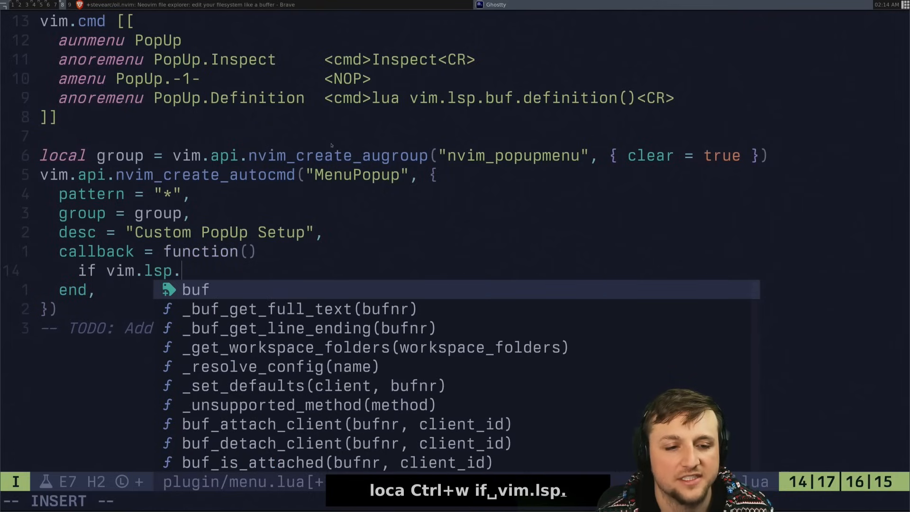
text(buf_get)
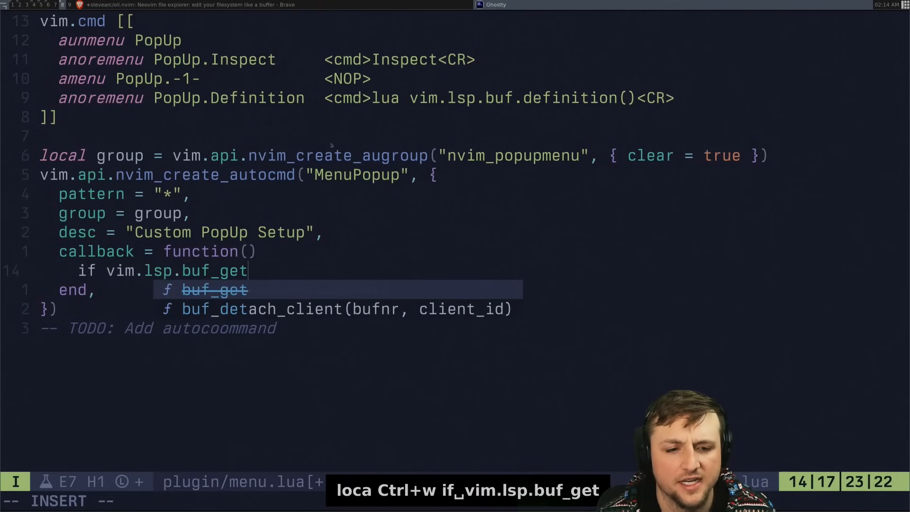
text(cli)
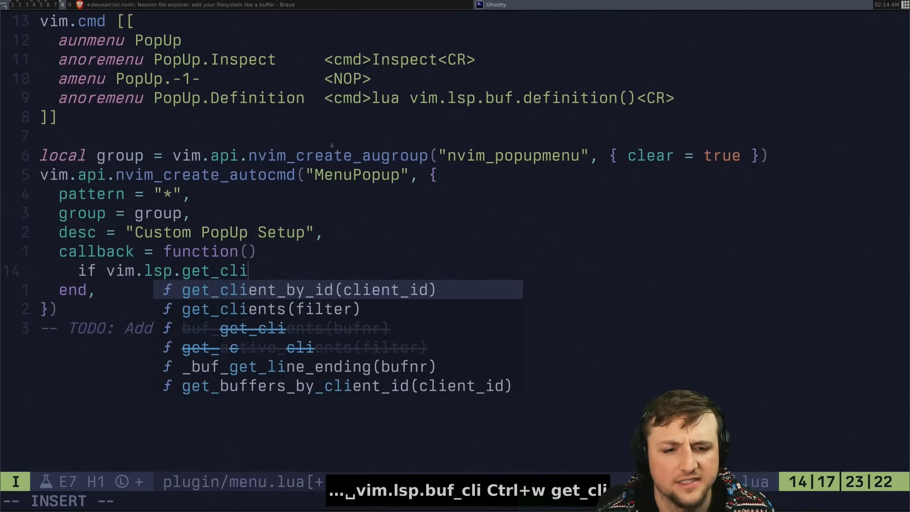
key(ctrl+n)
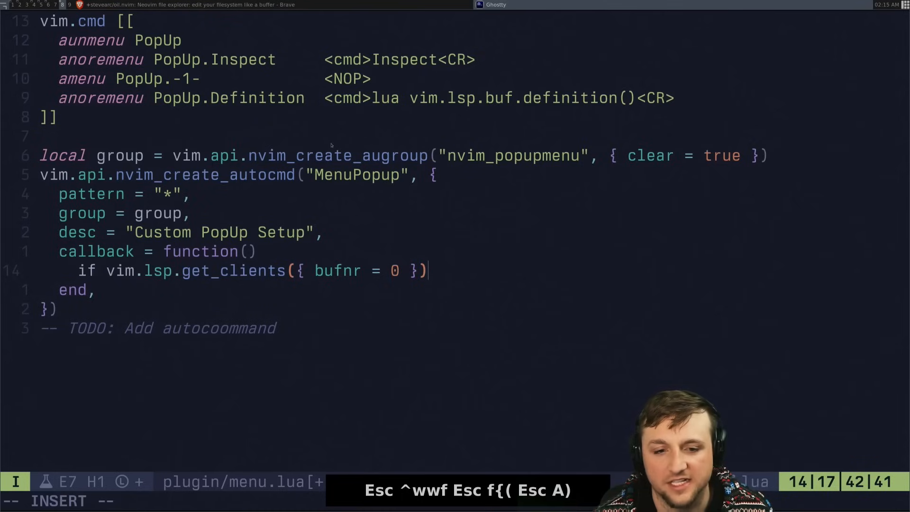
text([1] then)
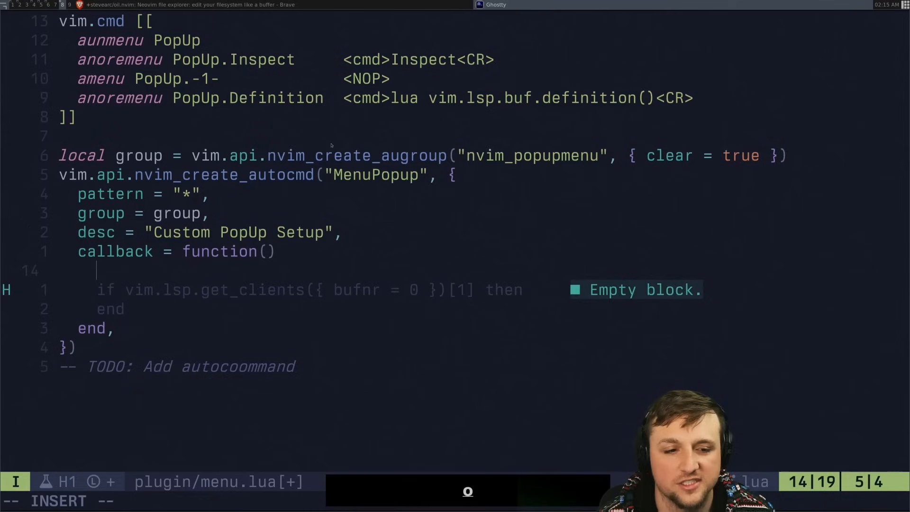
- Add vim.cmd 'amenu disable PopUp.Definition' at the start of the callback
text(vim.cmd [[)
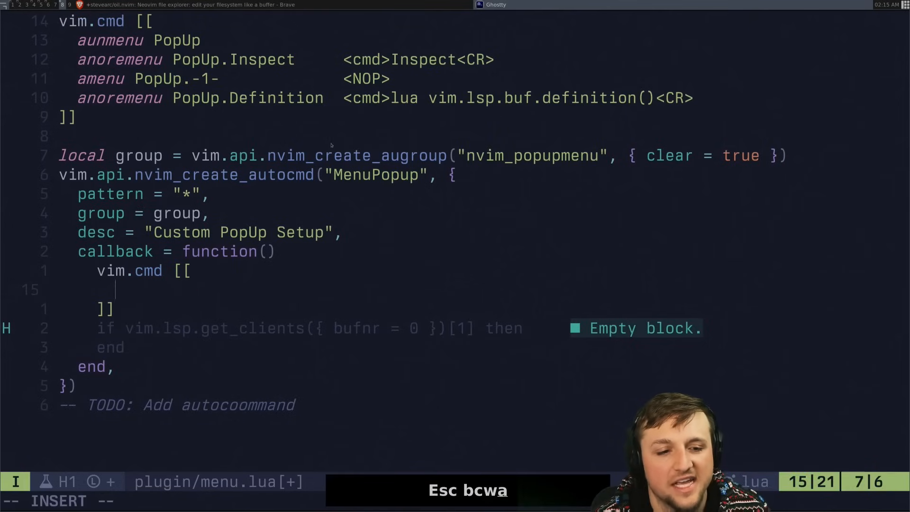
text(amenu disab)
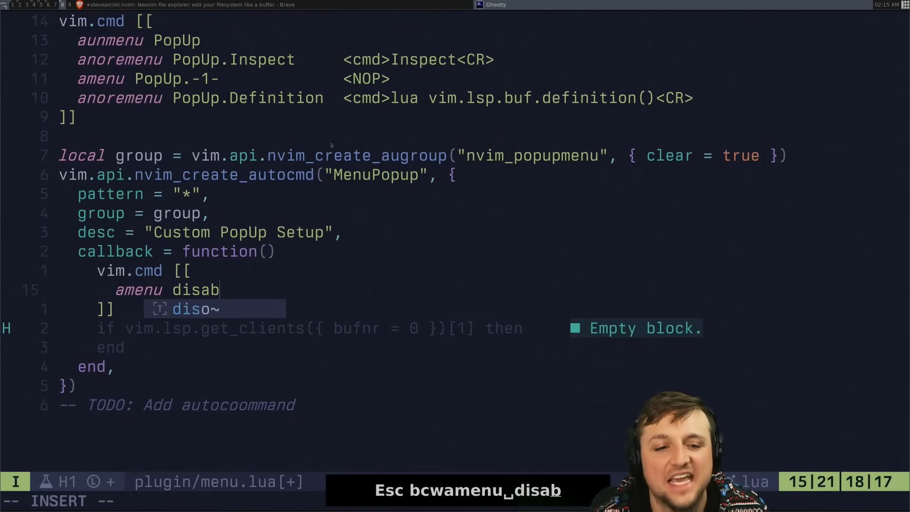
text(le)
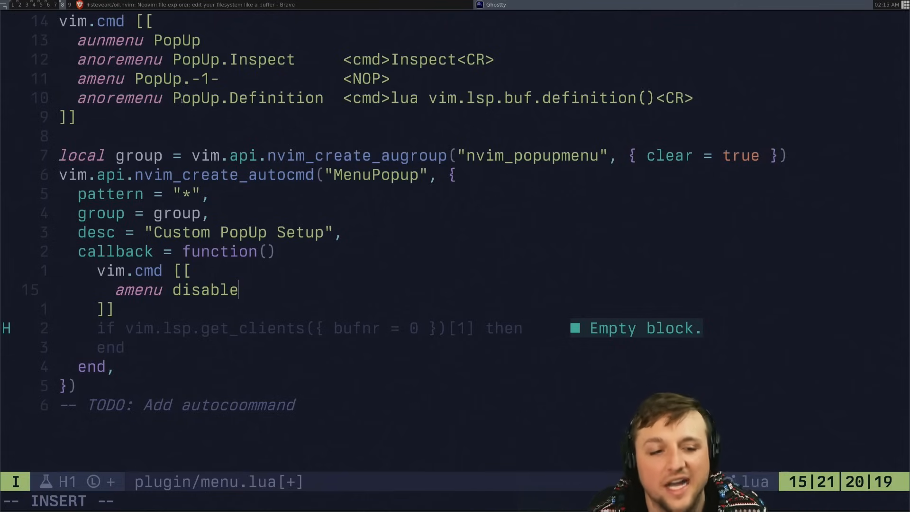
text(PopUp.Definition)
text(amenu)
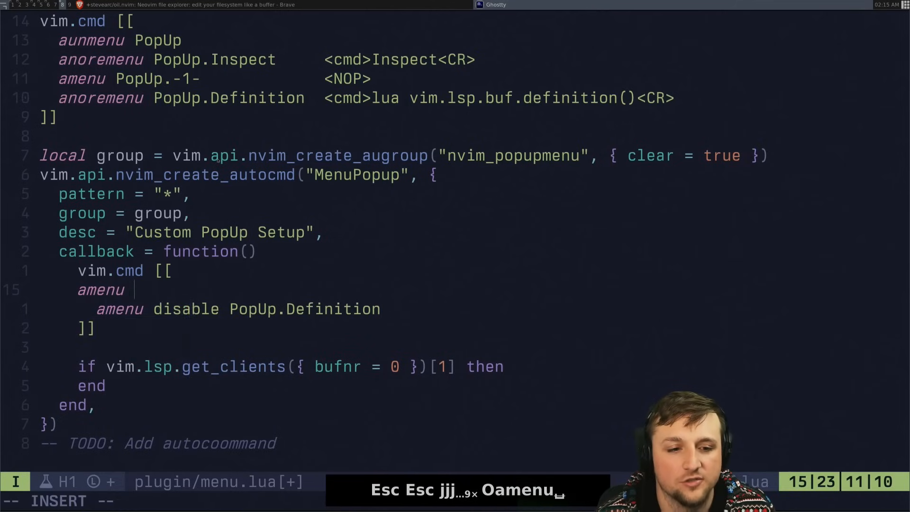
- Add the matching 'amenu enable PopUp.Definition' inside the LSP check and save
text(disable Pop)
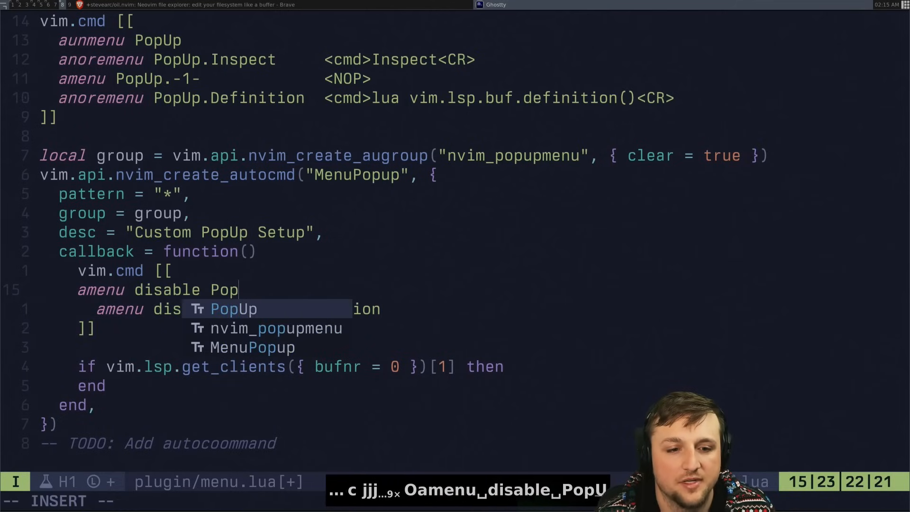
key(Escape)
text(w)
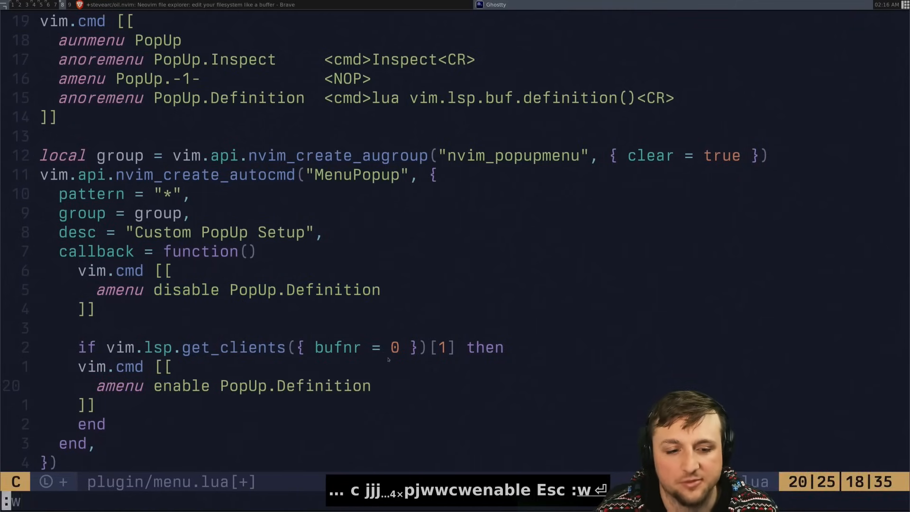
key(Return)
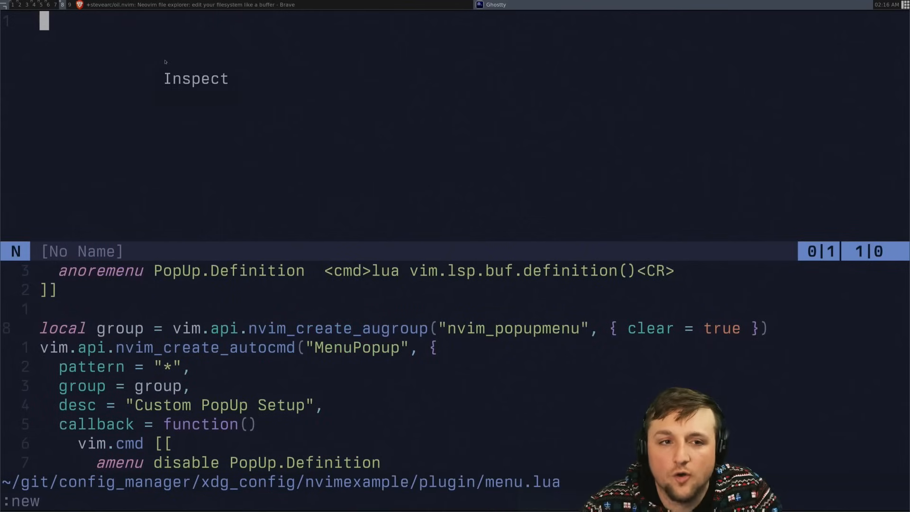
key(Escape)
text(:q)
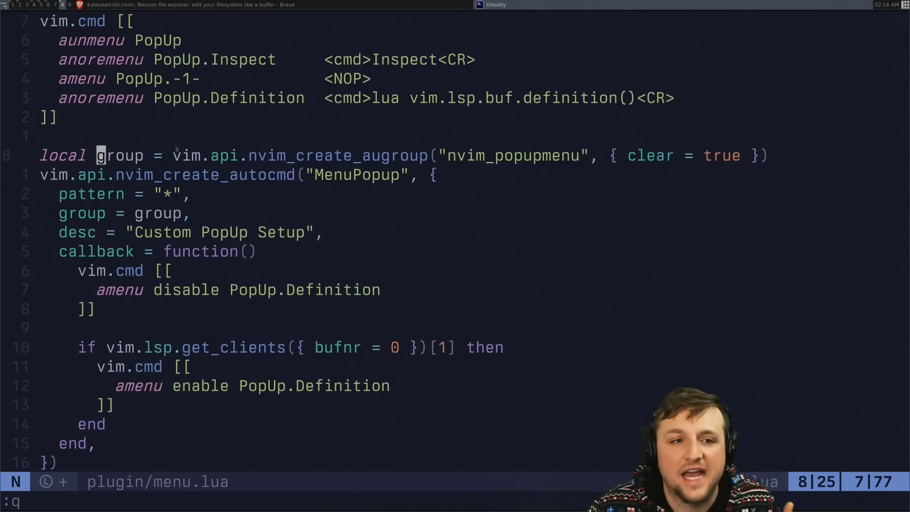
key(Escape)
text(print(group))
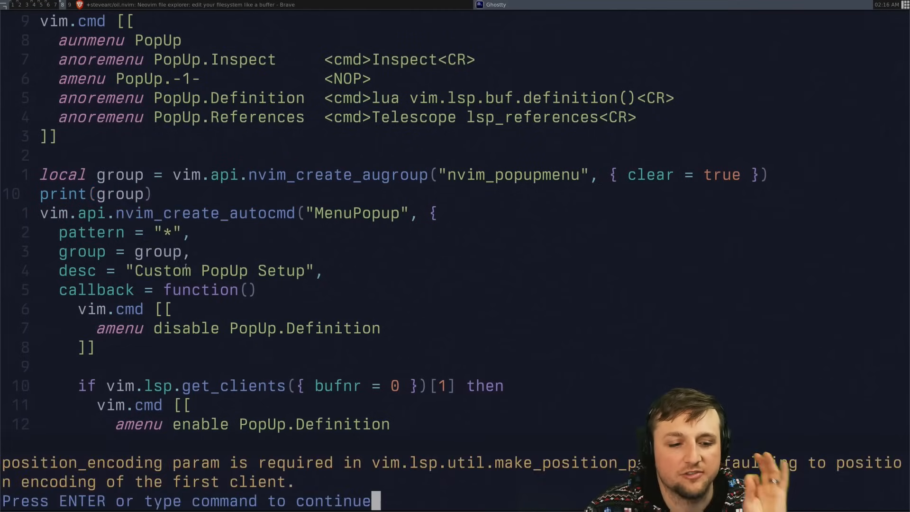
- Dismiss the position encoding warning and open a new empty buffer with :new
key(Return)
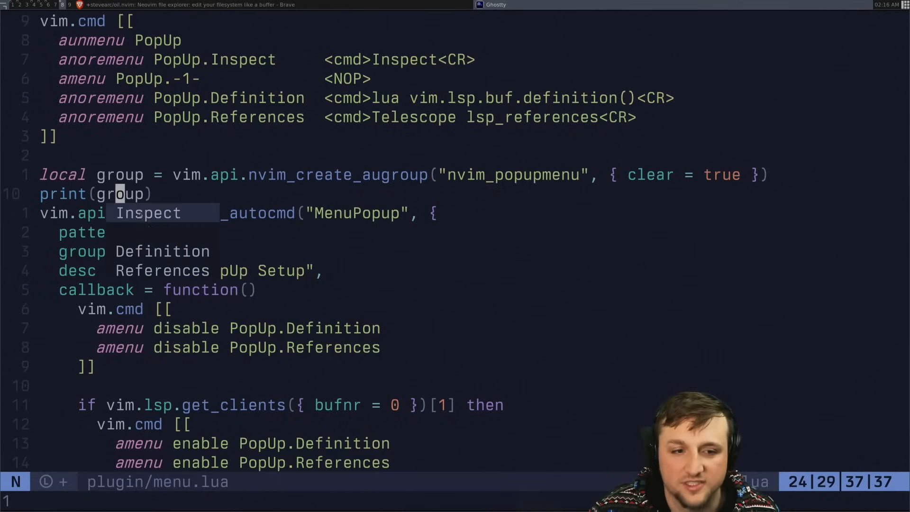
text(:new)
text(nnoremenu PopUp.Back                    <C-t>)
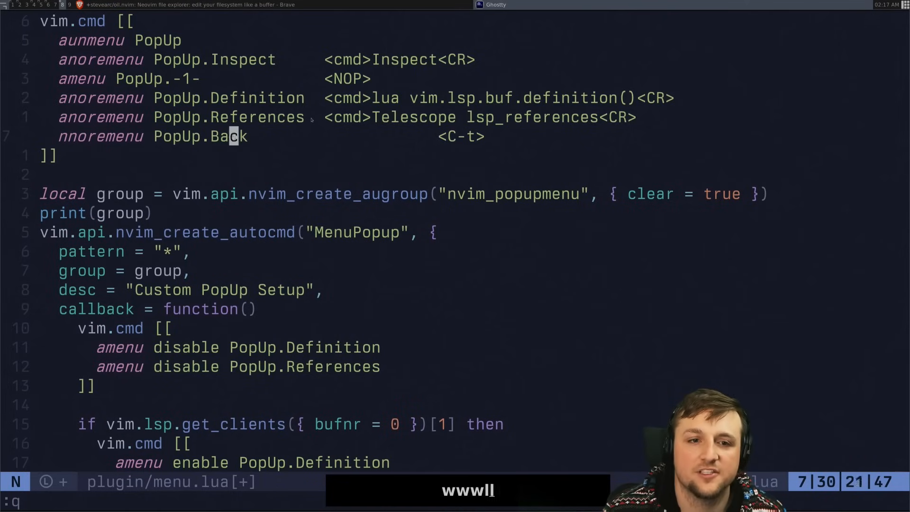
- Save the Back entry, undo the stray paste, and check References lists the uses of group
key(w)
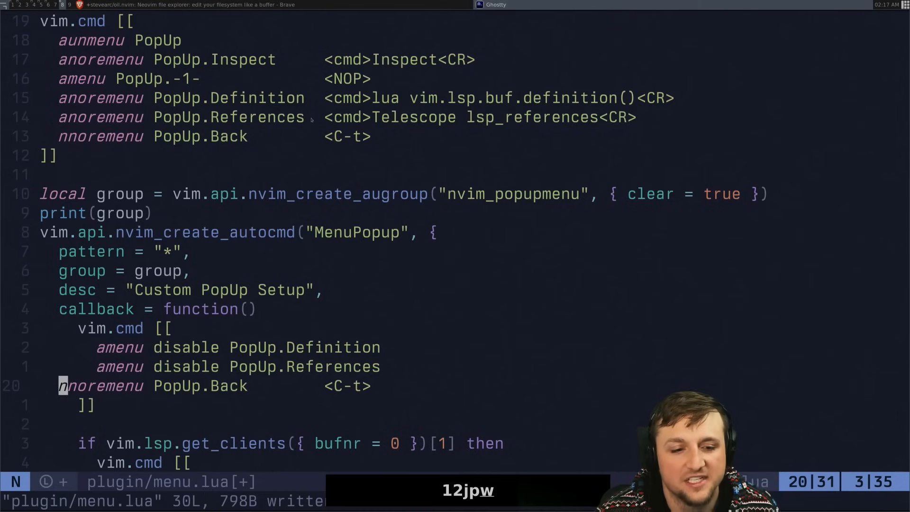
key(u)
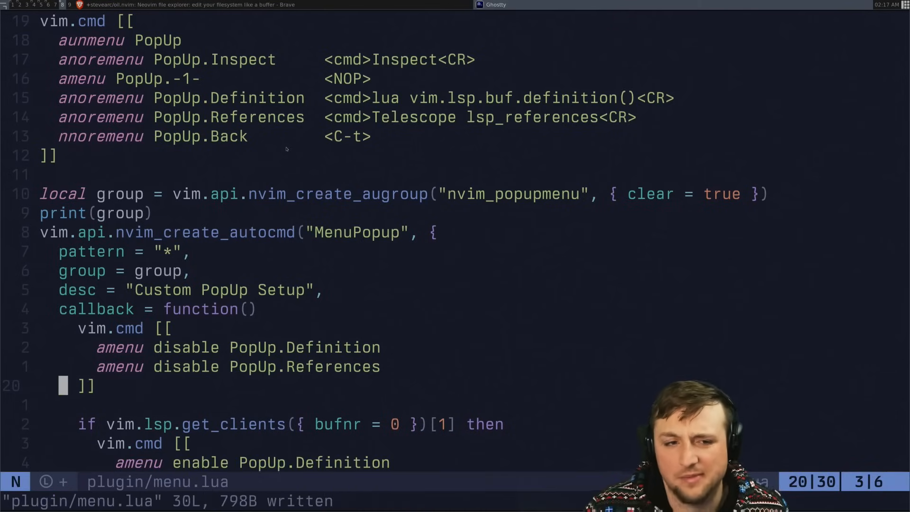
mouse_move(392, 136)
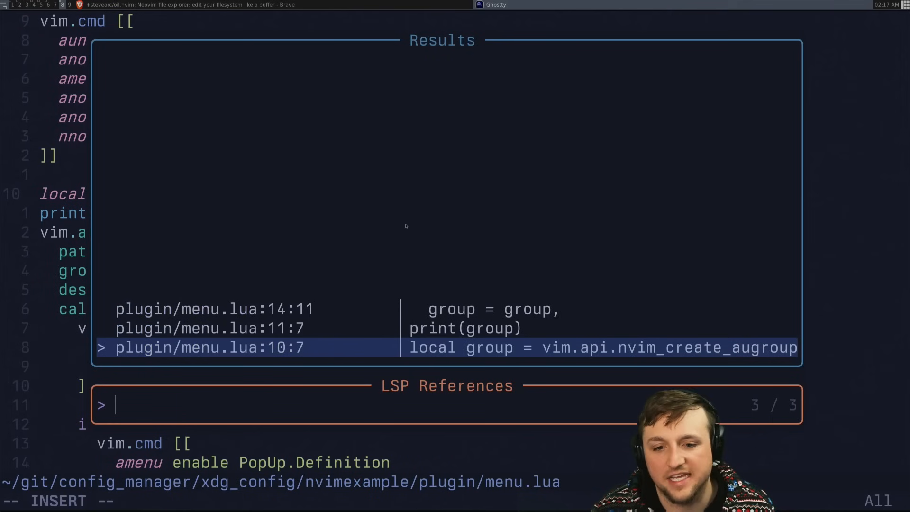
key(Escape)
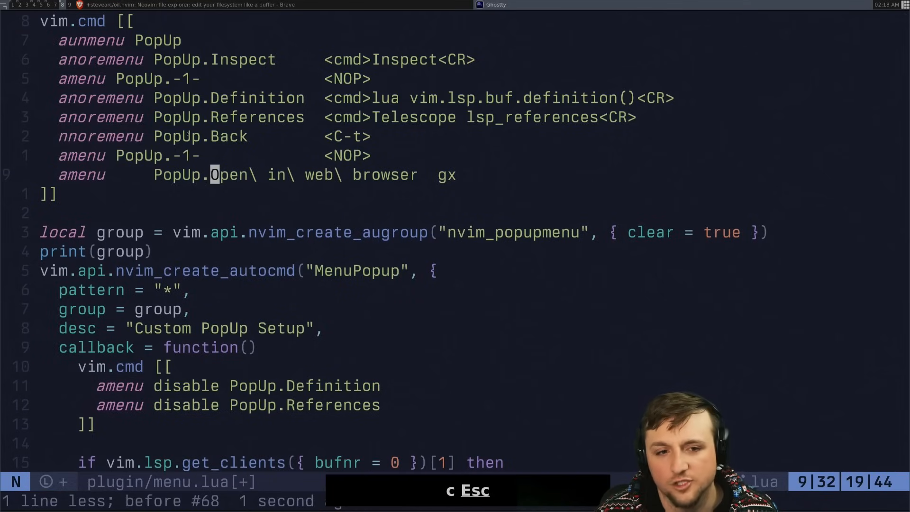
- Rename the browser entry to PopUp.URL and add the vim.ui._get_urls() http check enabling it
text(cw)
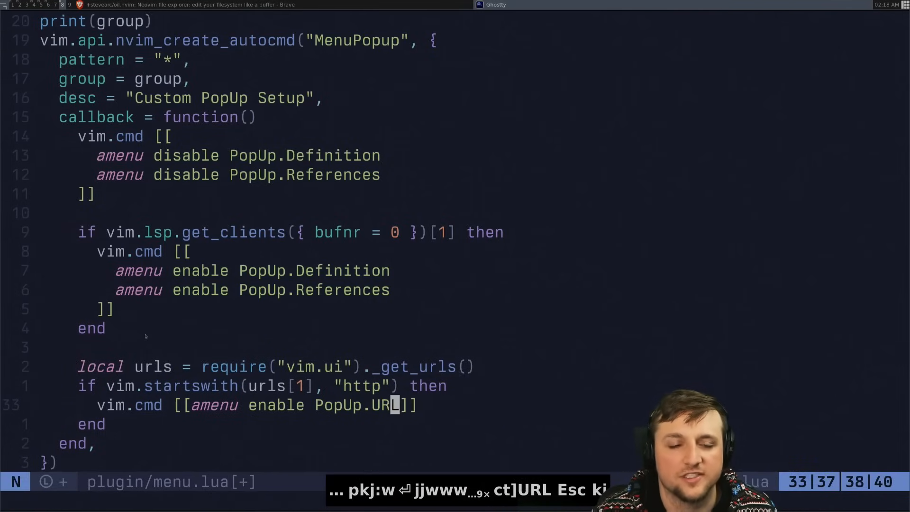
scroll(down, 3)
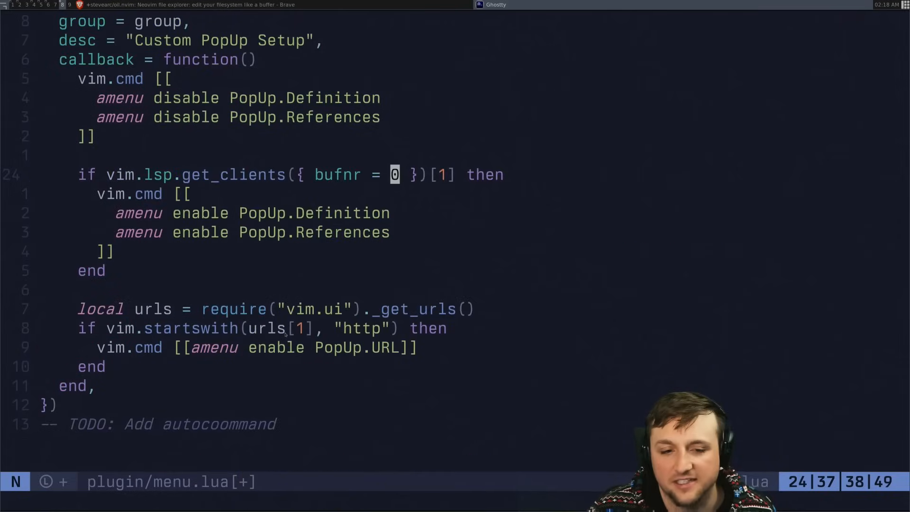
key(v)
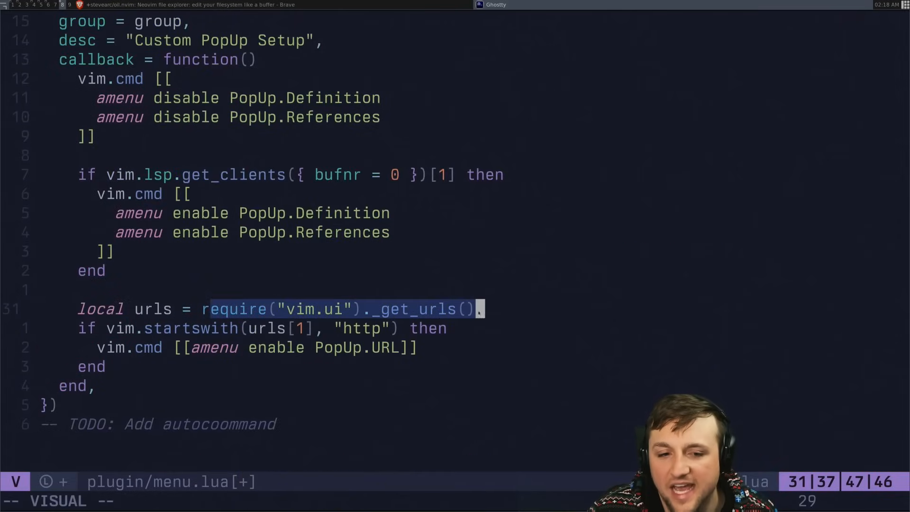
key(Escape)
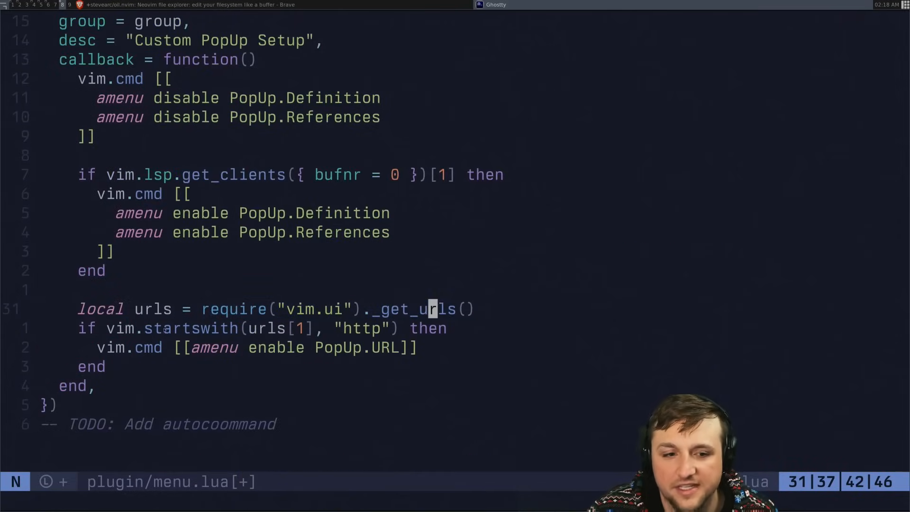
- Duplicate the References disable line and rename it to 'disable PopUp.URL'
key(j)
text(URL)
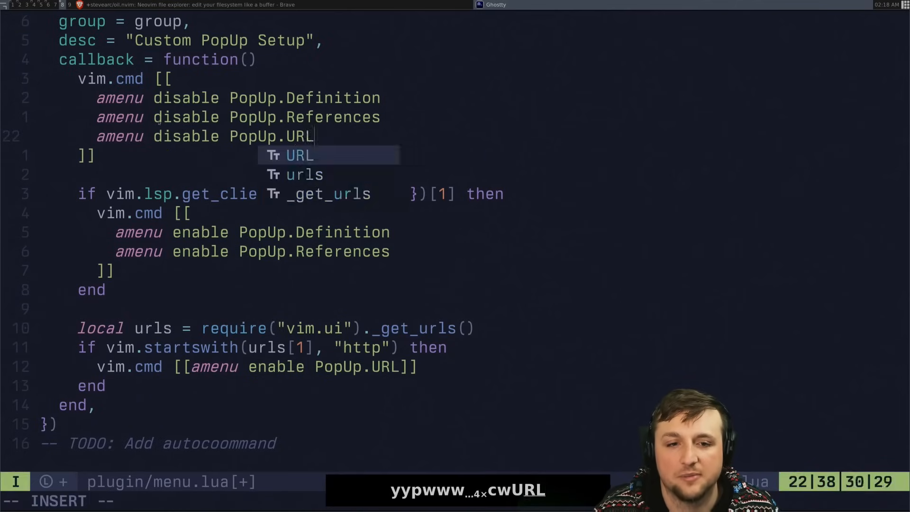
key(Escape)
text(-- h)
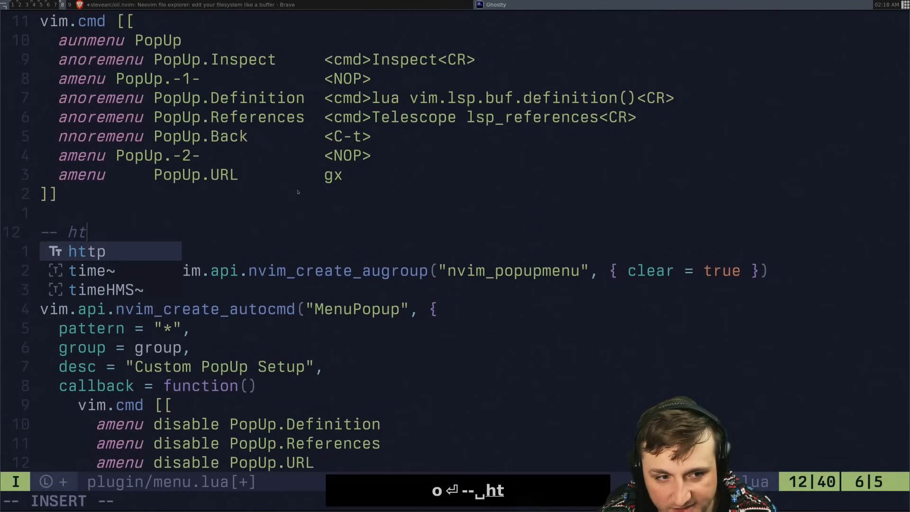
text(tps://)
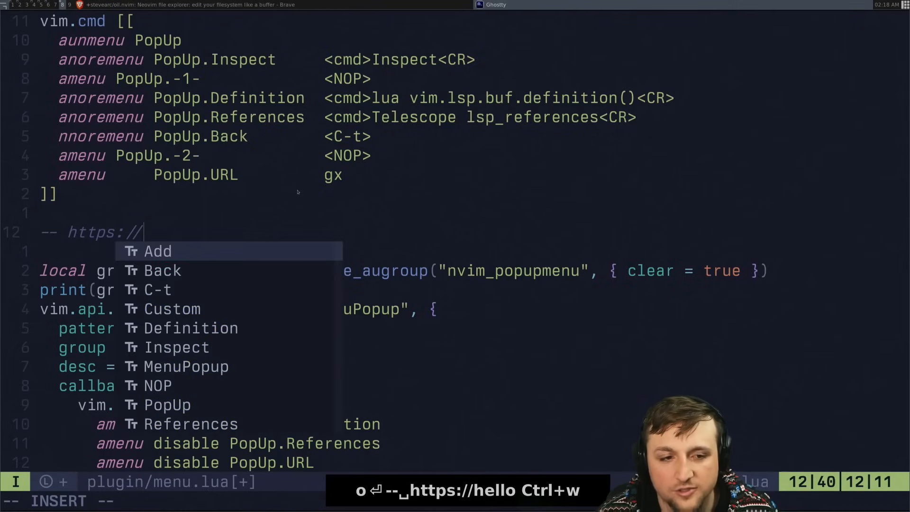
text(terminal.shop)
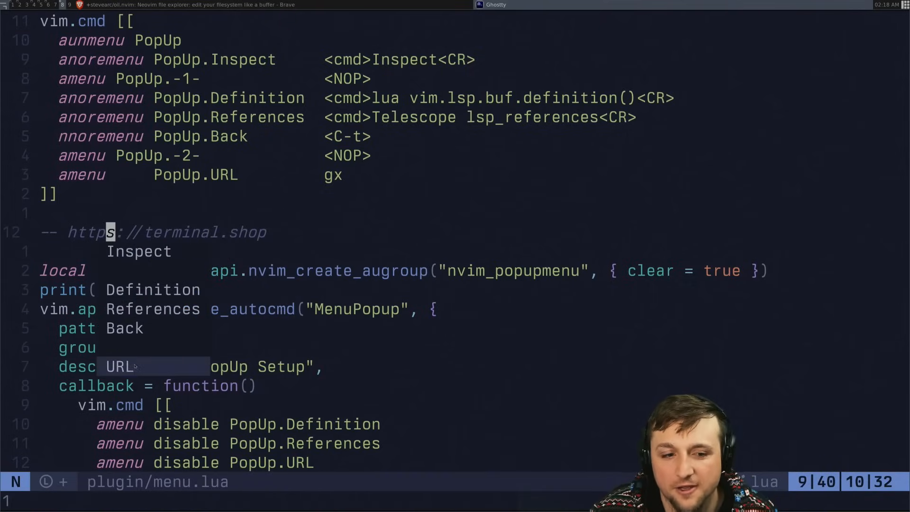
click(168, 19)
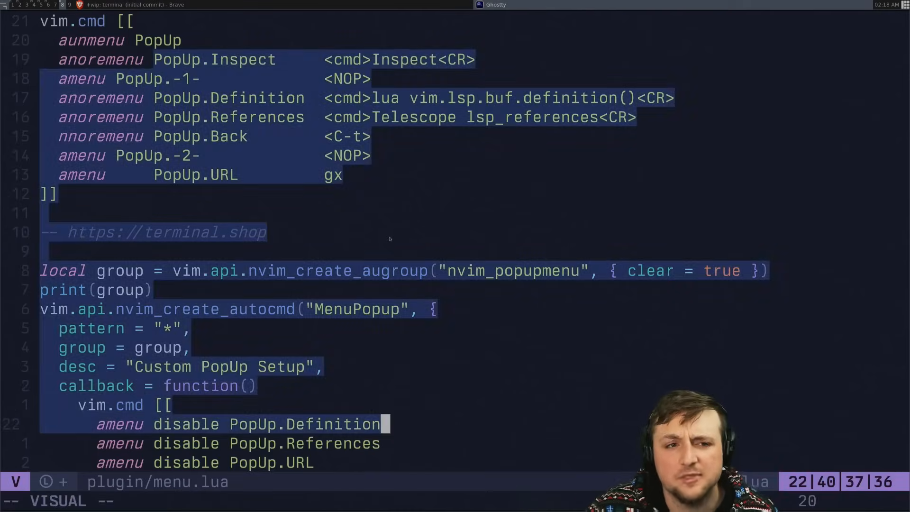
key(Escape)
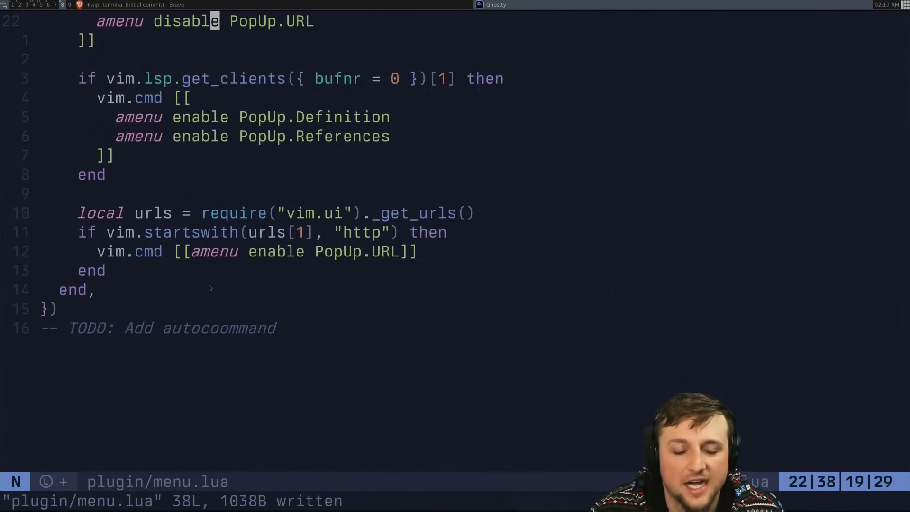
scroll(up, 3)
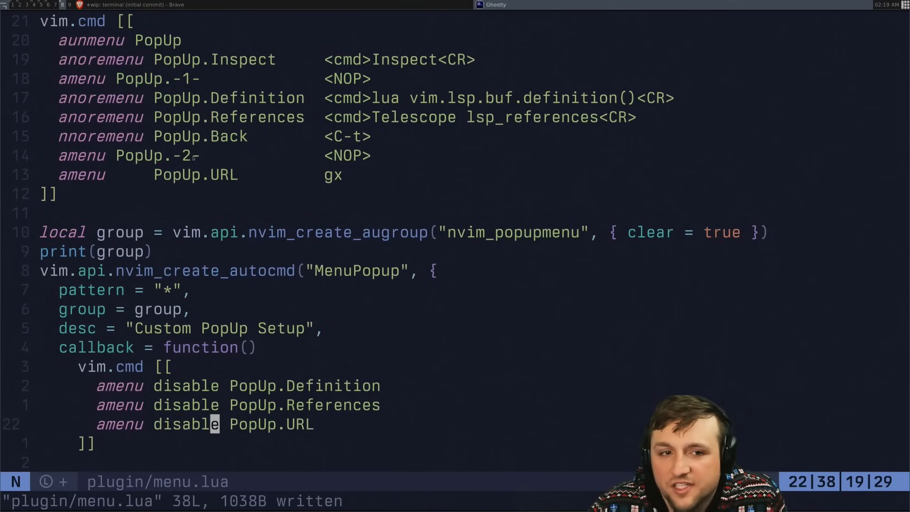